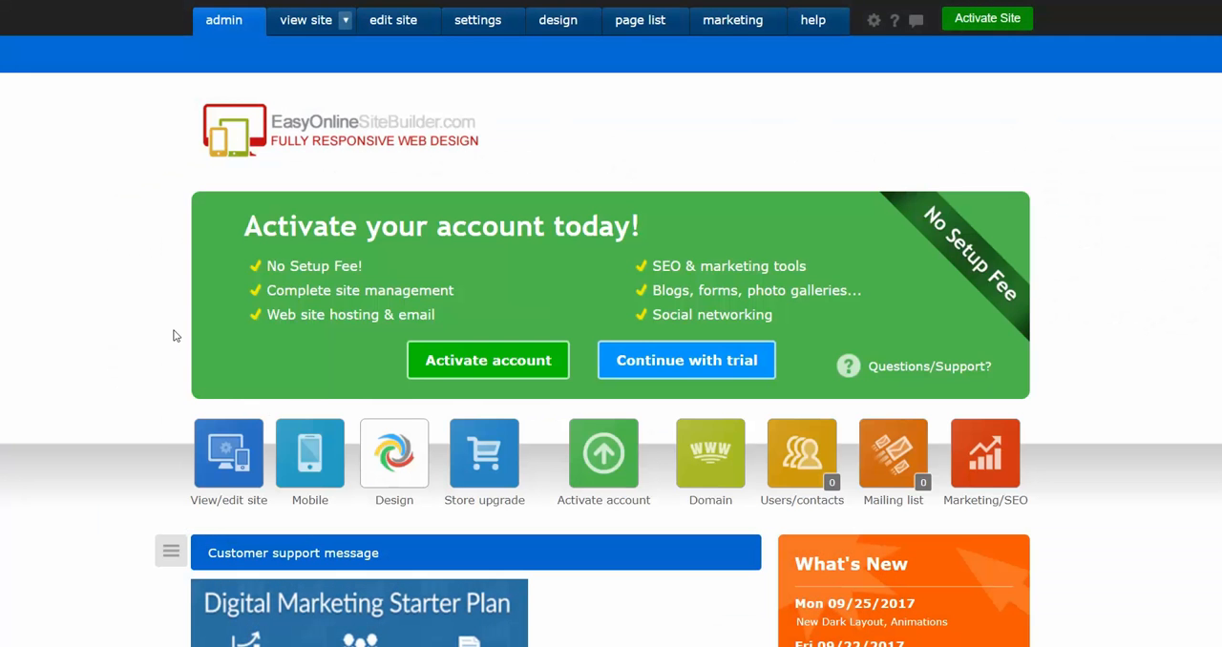
- Scroll the admin dashboard to review its site management options
{"action": "scroll", "scroll_direction": "down", "scroll_amount": 3}
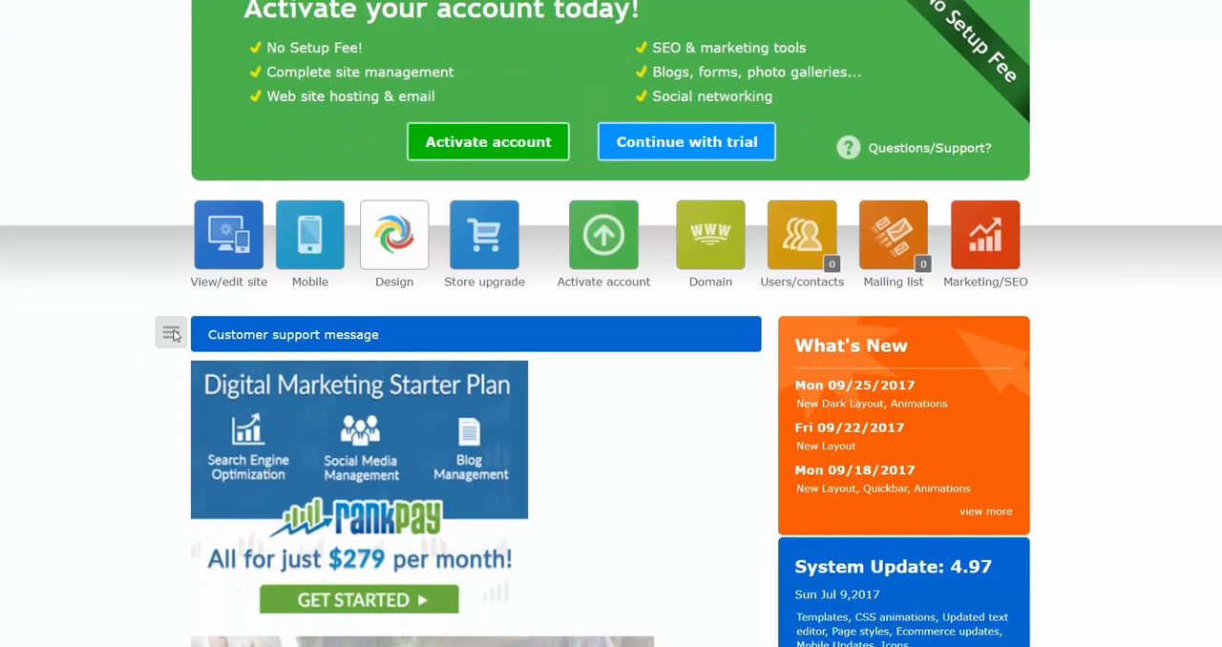
{"action": "scroll", "scroll_direction": "up", "scroll_amount": 3}
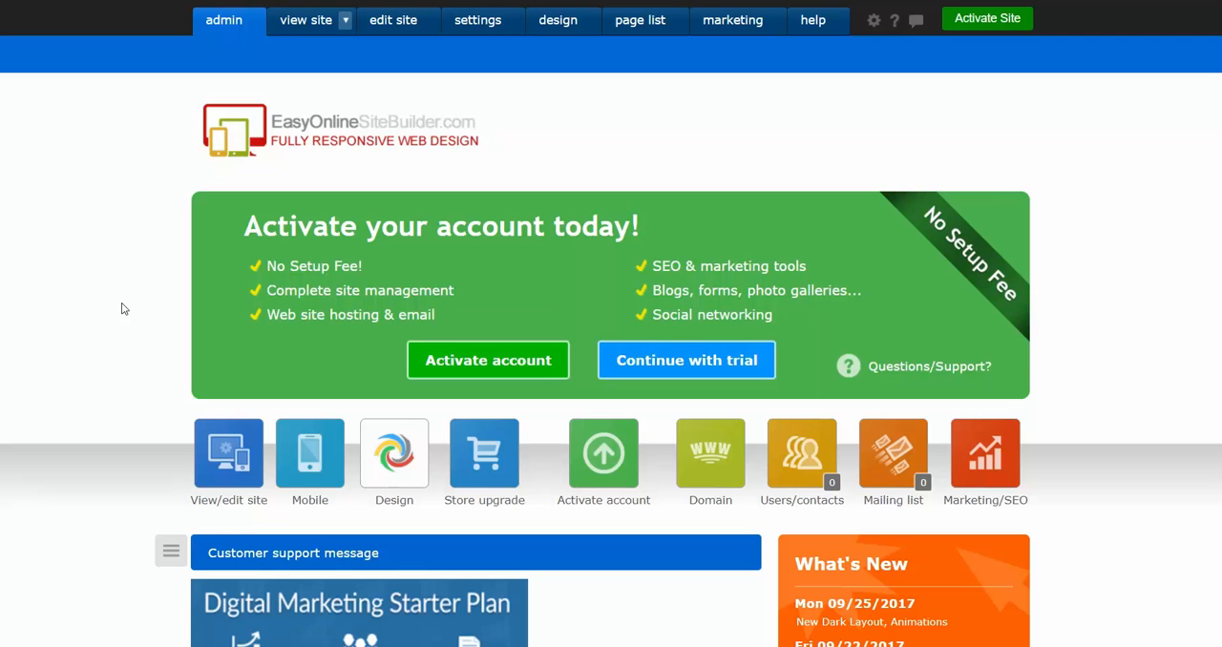
{"action": "mouse_move", "coordinate": [160, 390]}
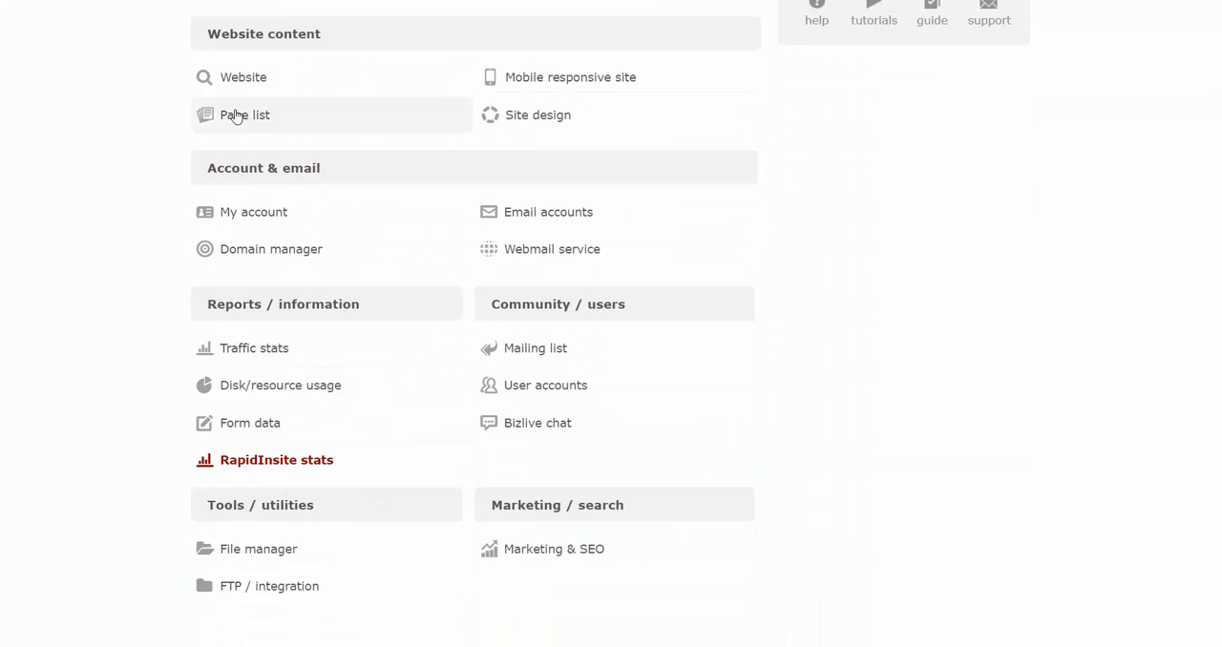
{"action": "left_click", "coordinate": [244, 115]}
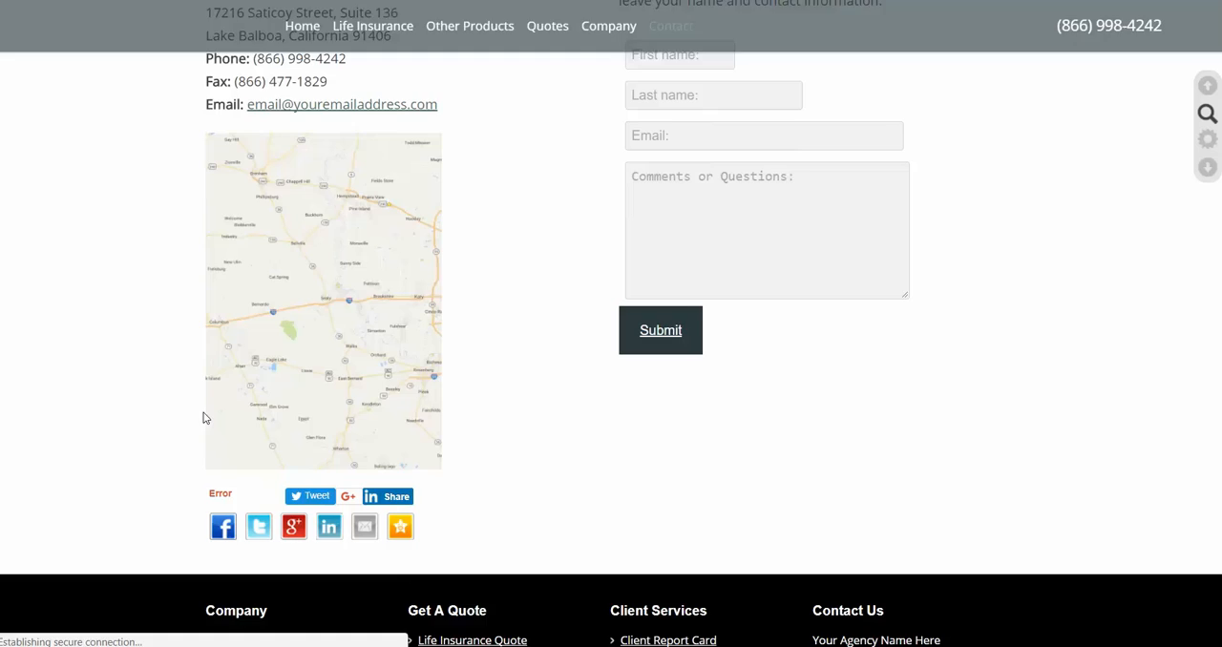
{"action": "scroll", "scroll_direction": "up", "scroll_amount": 3}
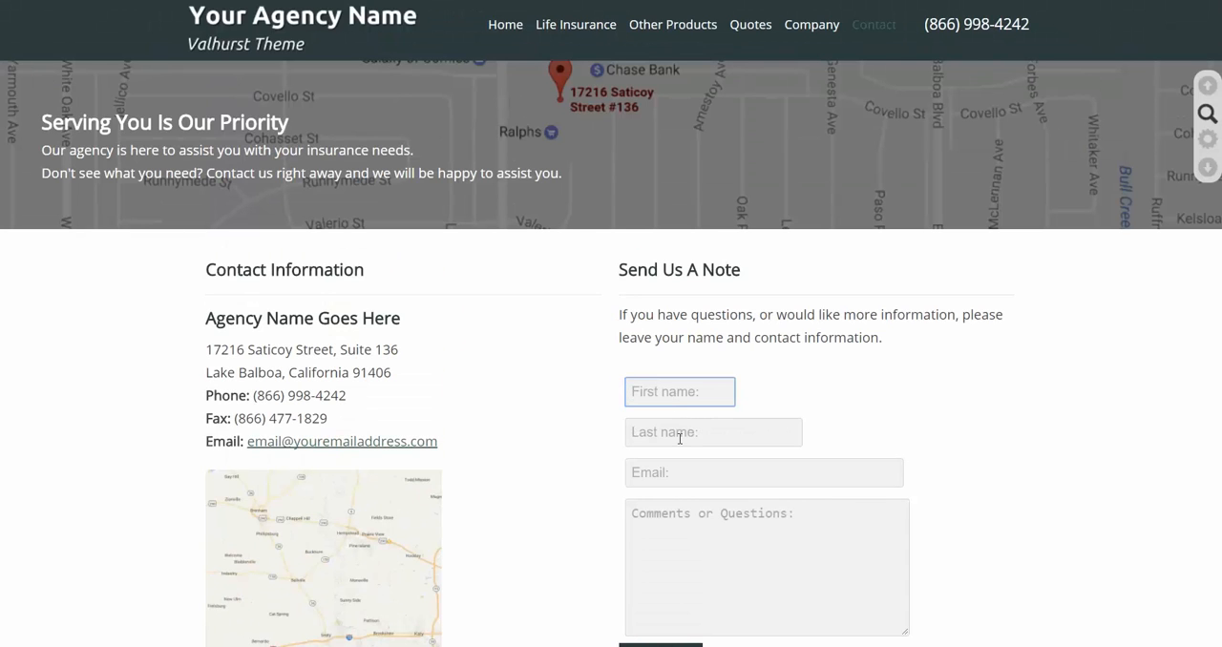
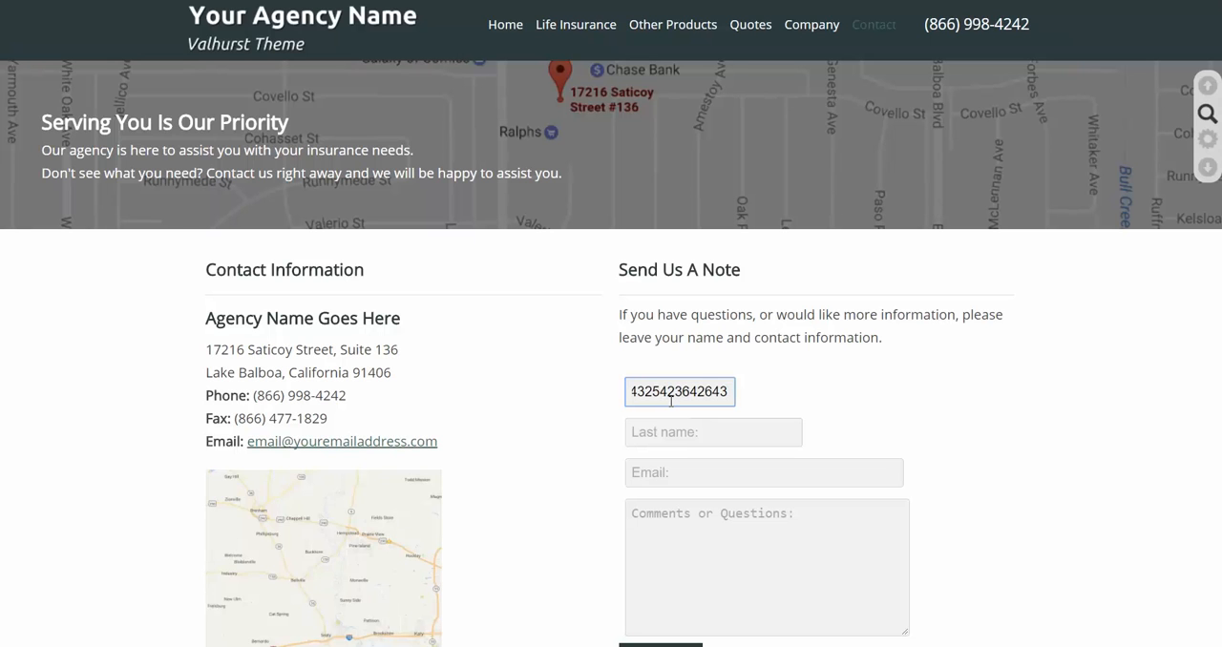
{"action": "left_click", "coordinate": [764, 474]}
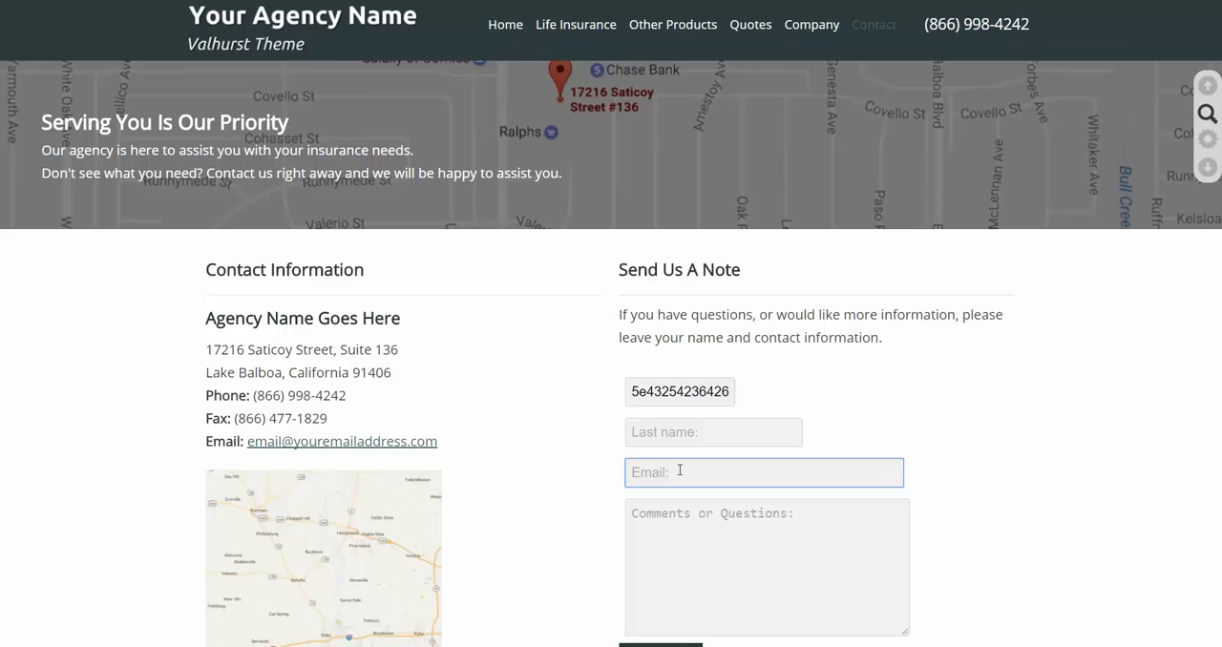
{"action": "scroll", "scroll_direction": "down", "scroll_amount": 3}
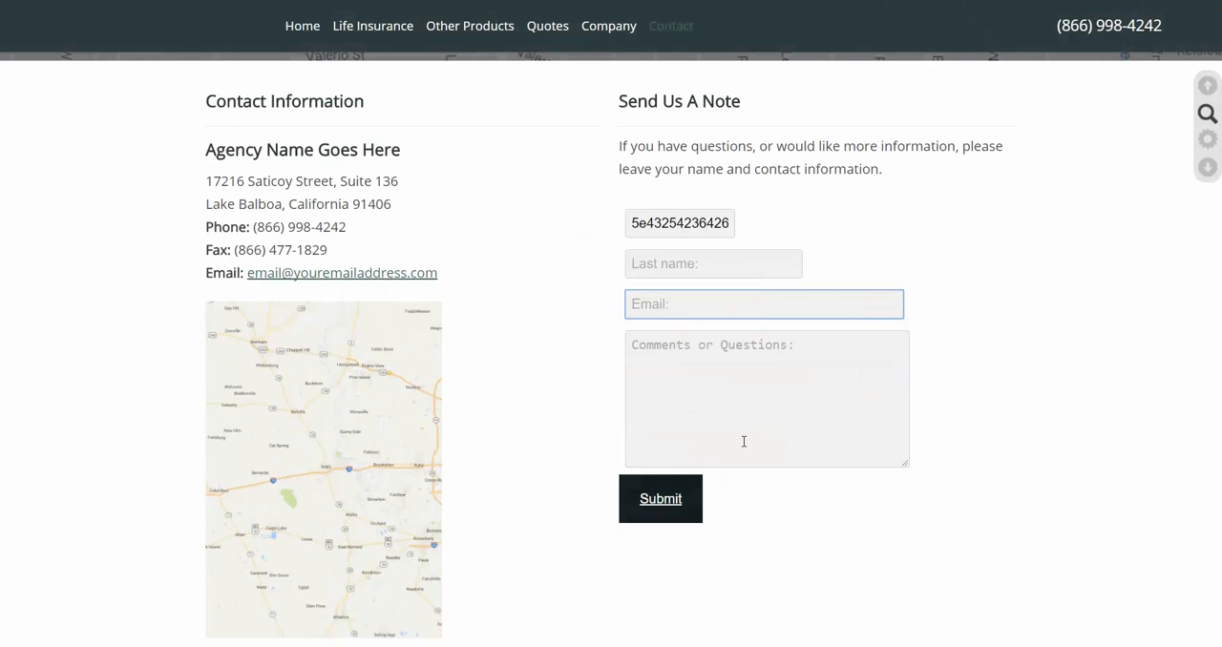
{"action": "mouse_move", "coordinate": [1209, 145]}
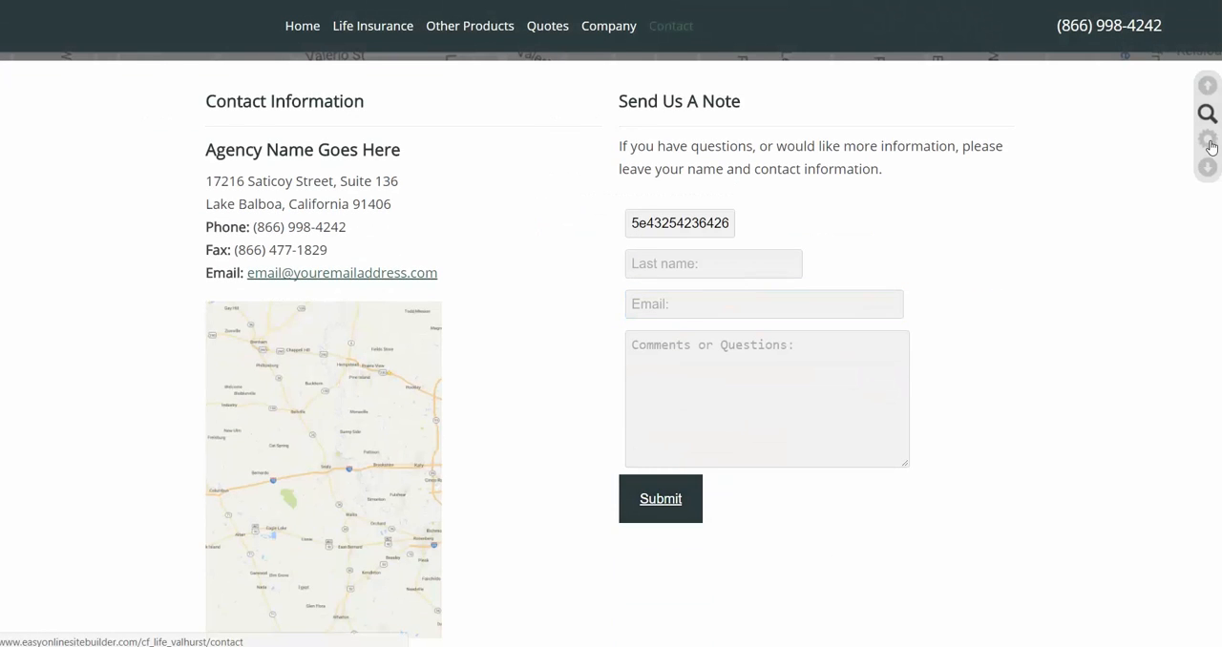
- Switch the Contact page to edit mode and open the Send Us A Note form's settings
{"action": "left_click", "coordinate": [1207, 139]}
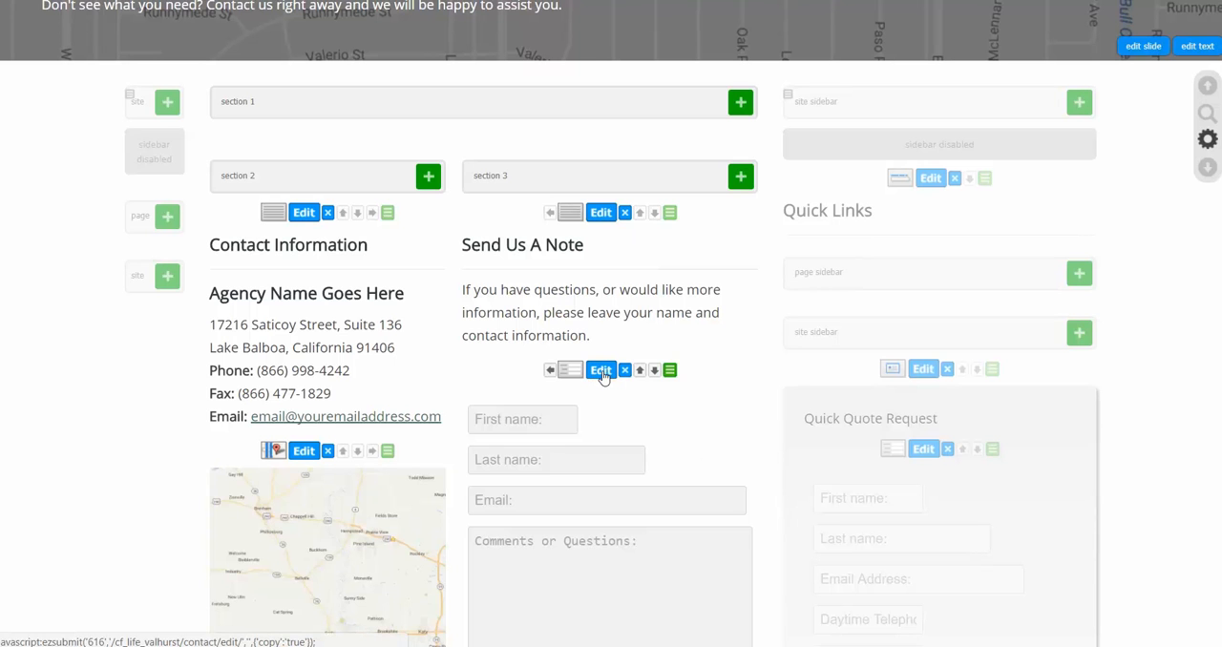
{"action": "left_click", "coordinate": [599, 371]}
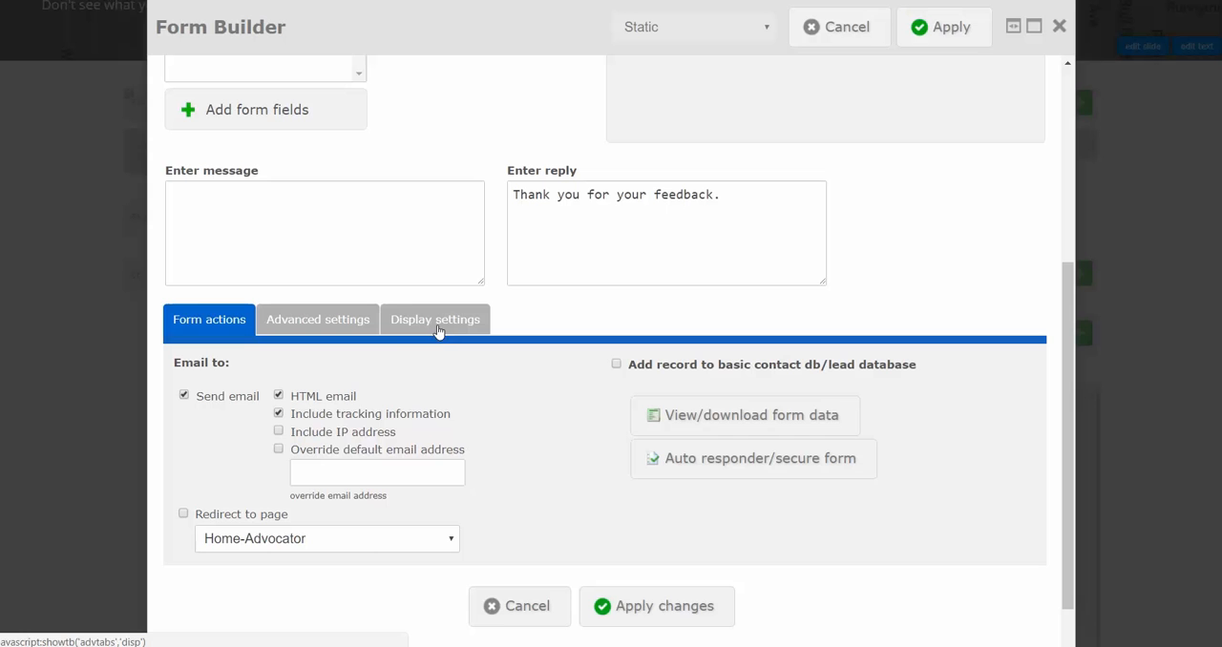
- In Display settings, check Enable form security and apply the changes
{"action": "left_click", "coordinate": [435, 318]}
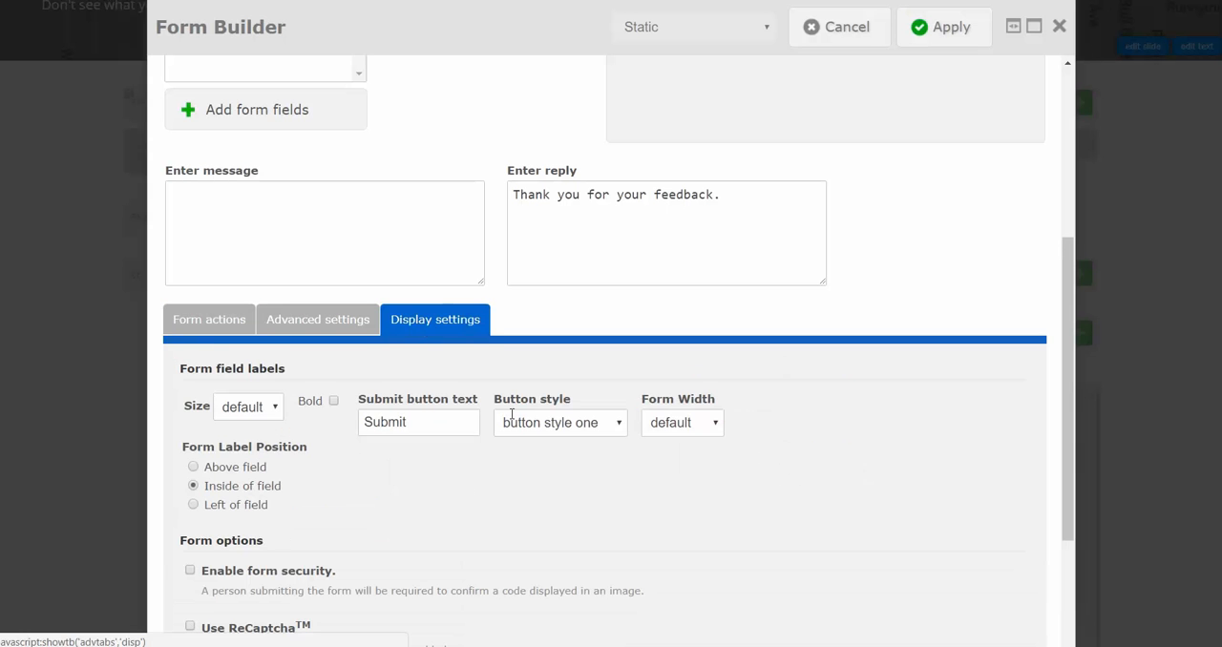
{"action": "scroll", "scroll_direction": "down", "scroll_amount": 3}
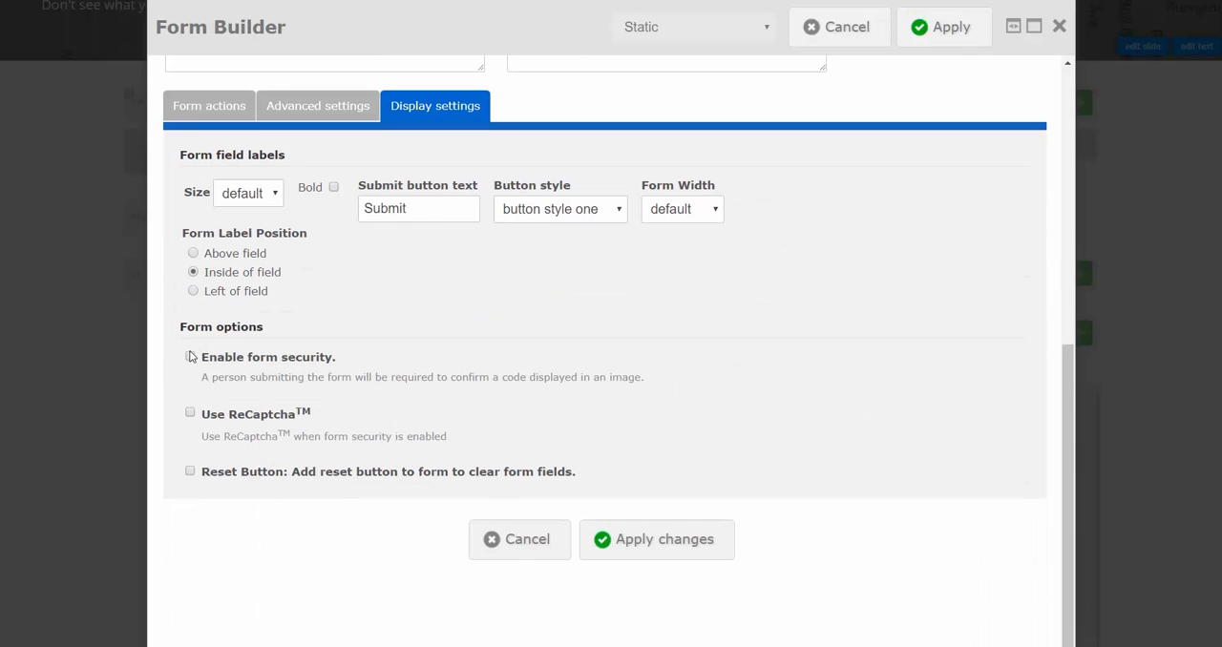
{"action": "left_click", "coordinate": [191, 355]}
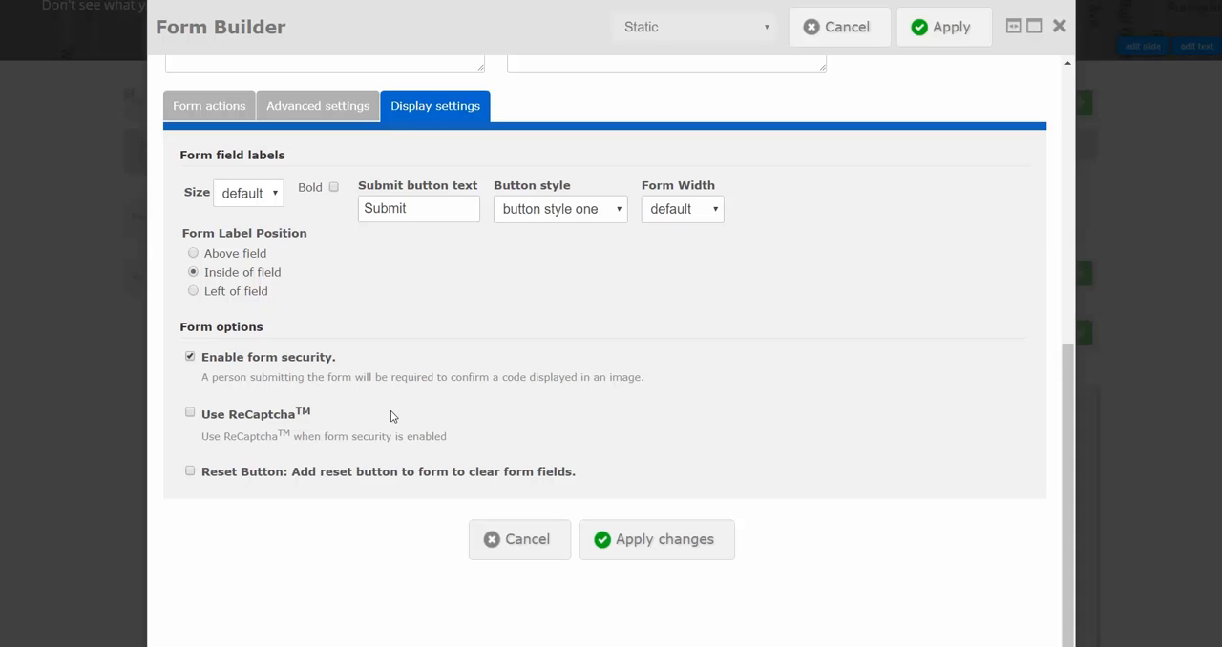
{"action": "mouse_move", "coordinate": [592, 531]}
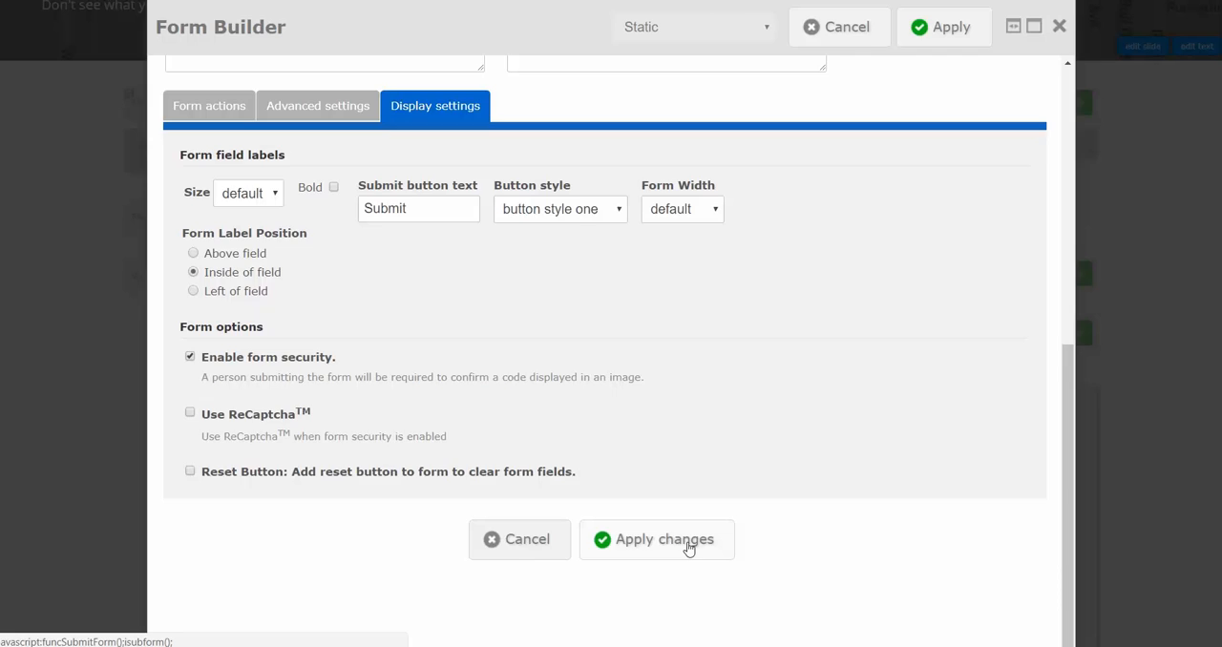
{"action": "left_click", "coordinate": [657, 538]}
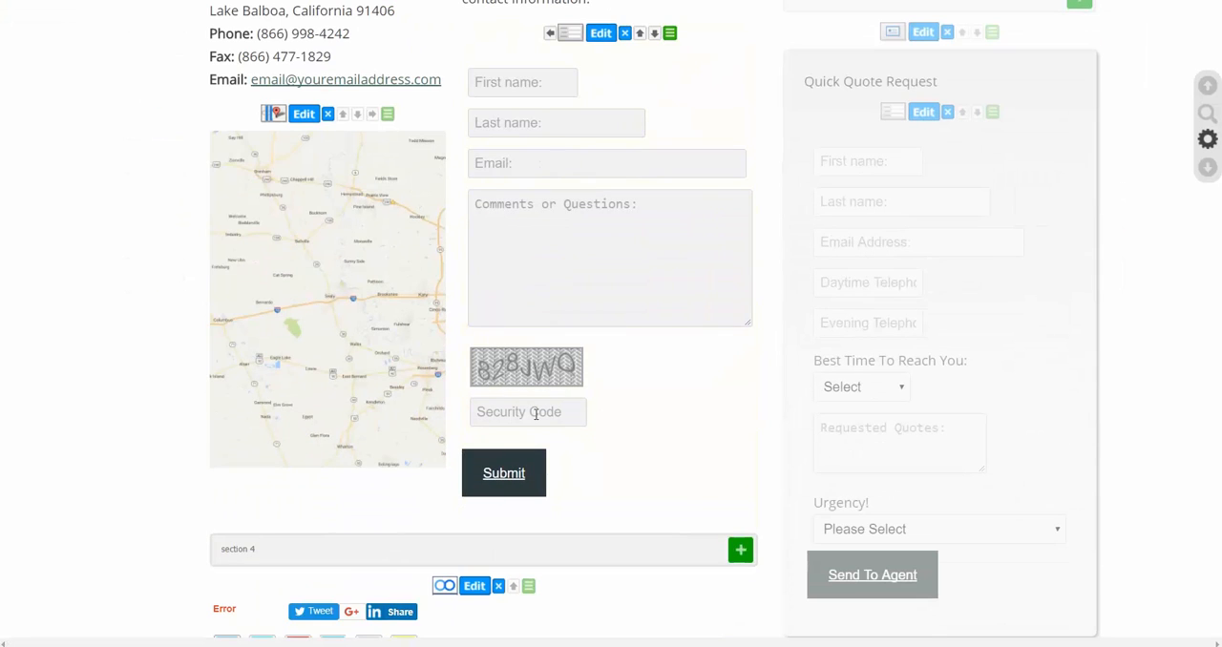
- Try the new Security Code field under the CAPTCHA image and review the form
{"action": "left_click", "coordinate": [527, 412]}
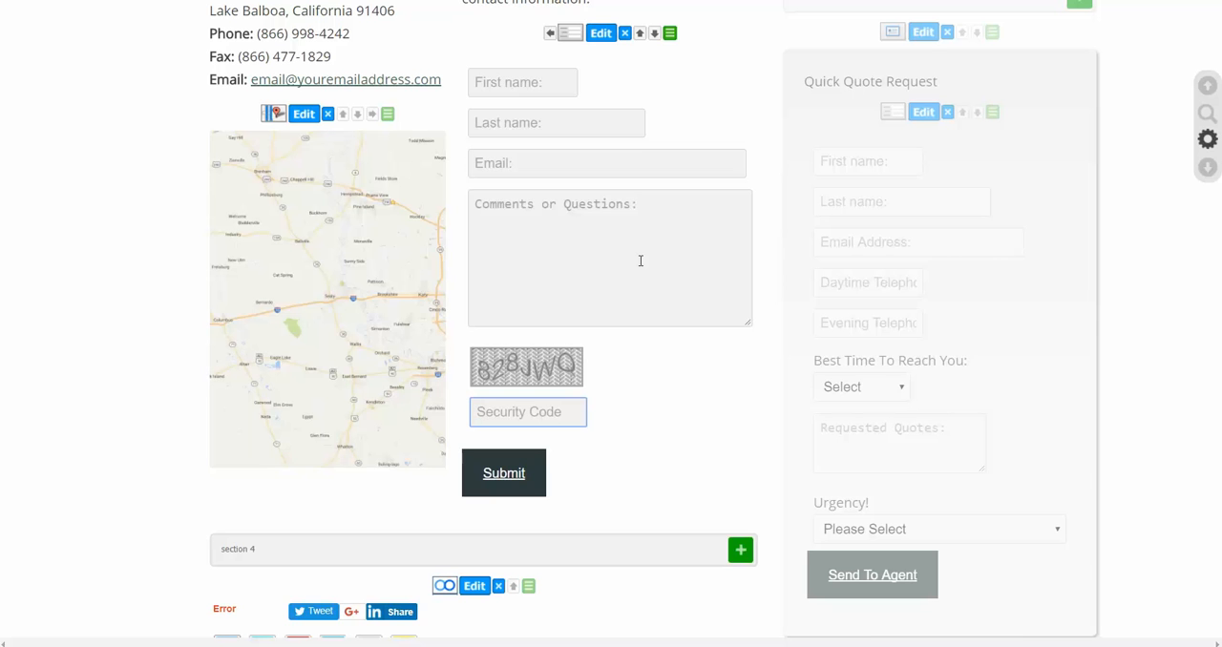
{"action": "scroll", "scroll_direction": "up", "scroll_amount": 3}
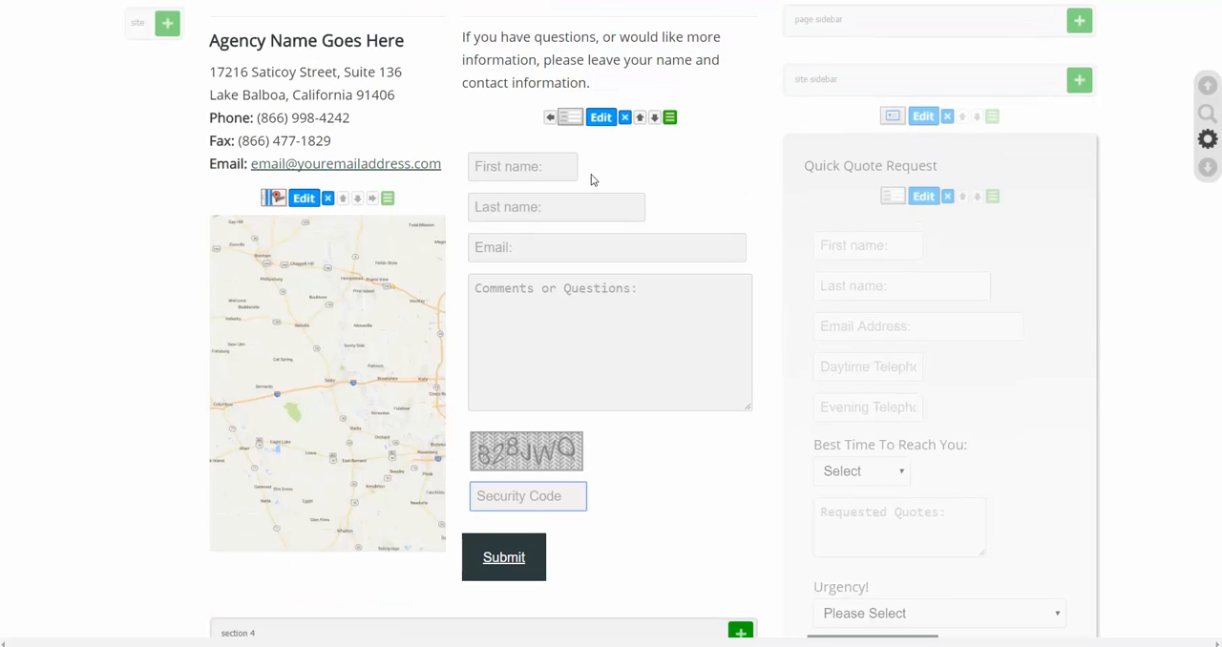
{"action": "mouse_move", "coordinate": [627, 336]}
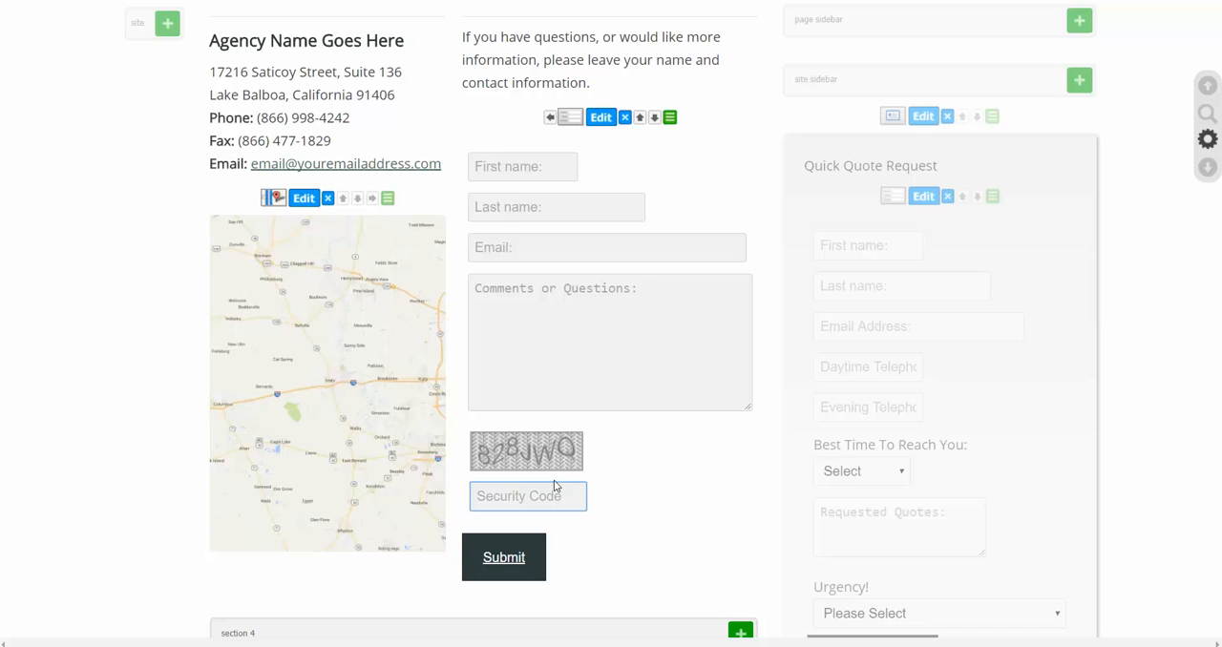
{"action": "mouse_move", "coordinate": [548, 329]}
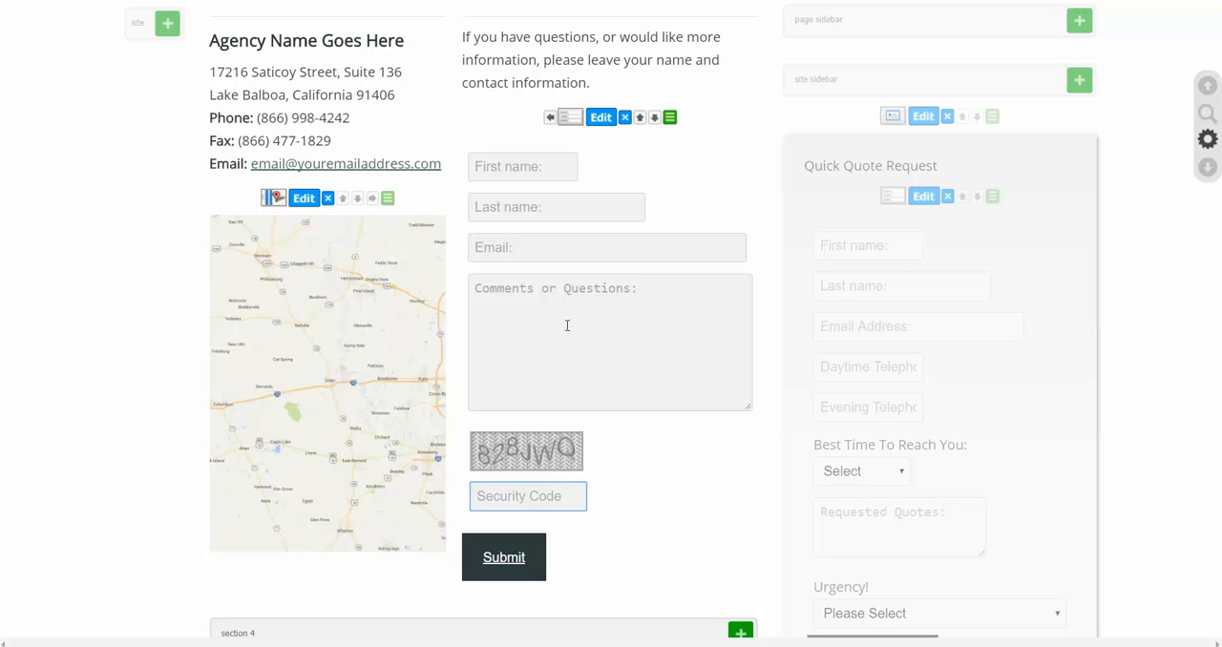
{"action": "scroll", "scroll_direction": "down", "scroll_amount": 3}
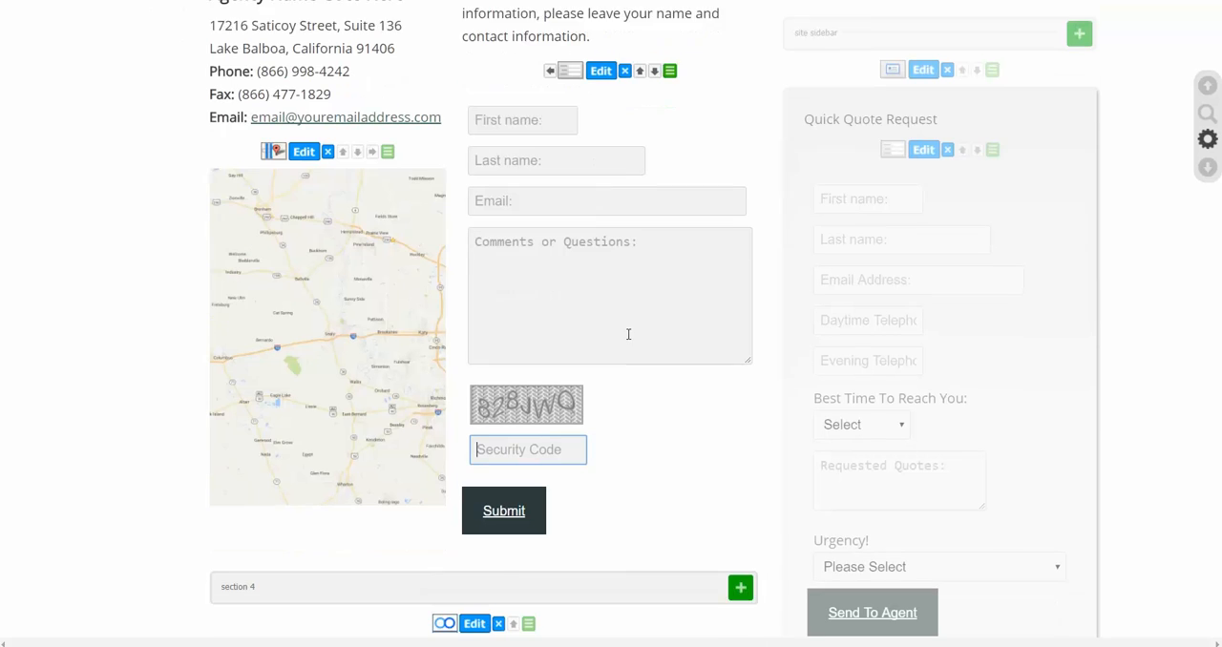
{"action": "scroll", "scroll_direction": "down", "scroll_amount": 3}
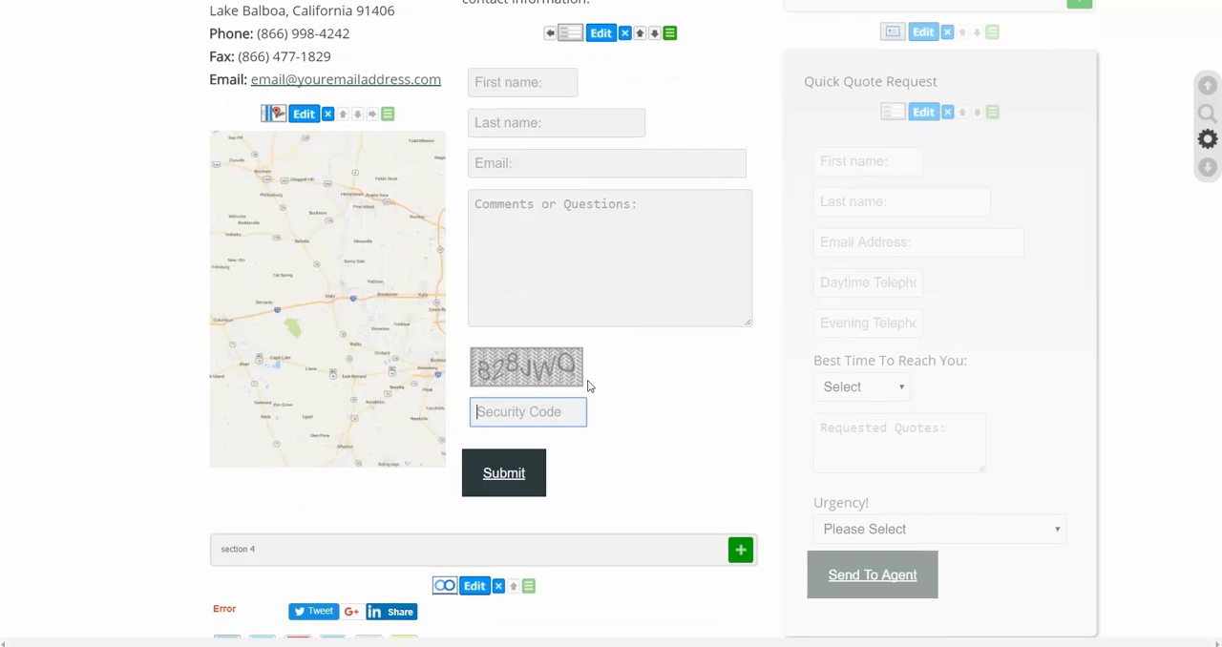